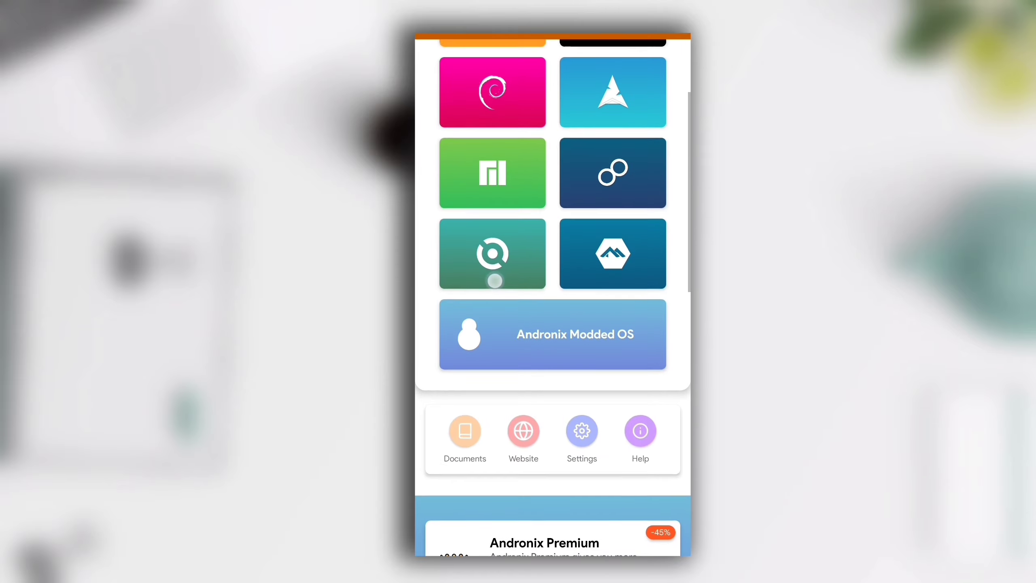
- Dismiss the Limitations of Andronix notice and choose the Kali card on the Dashboard
scroll(down, 3)
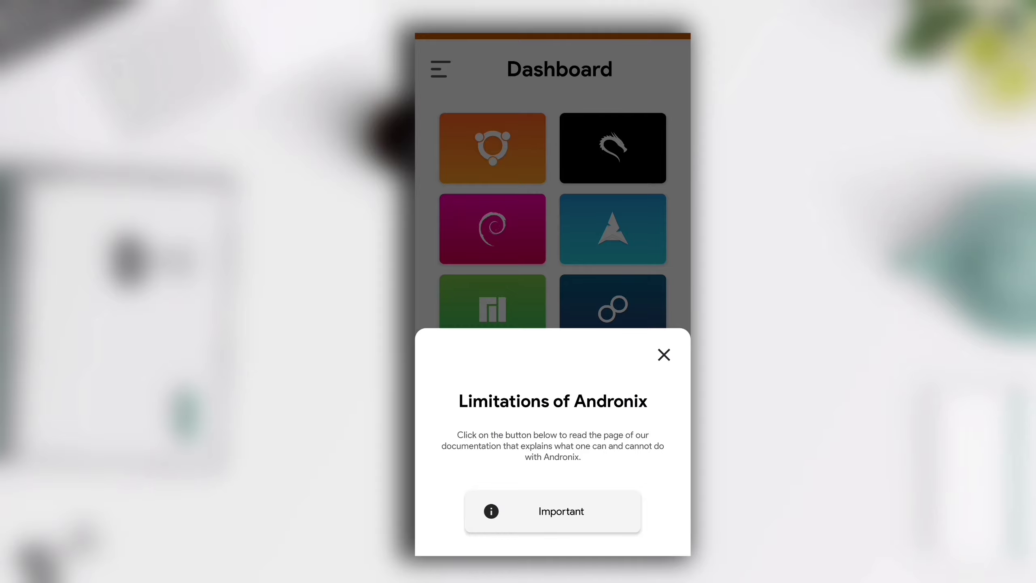
click(663, 354)
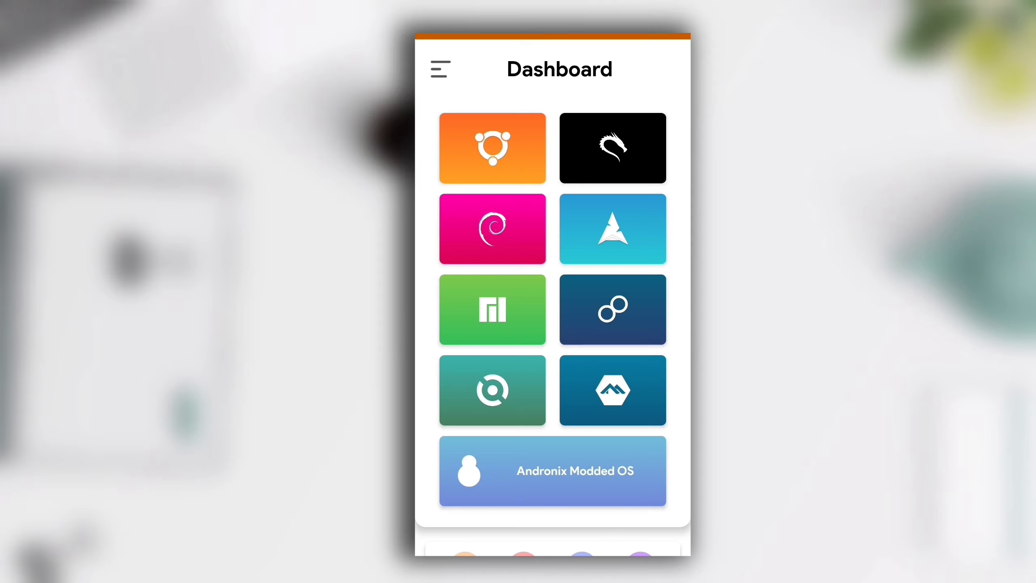
click(492, 147)
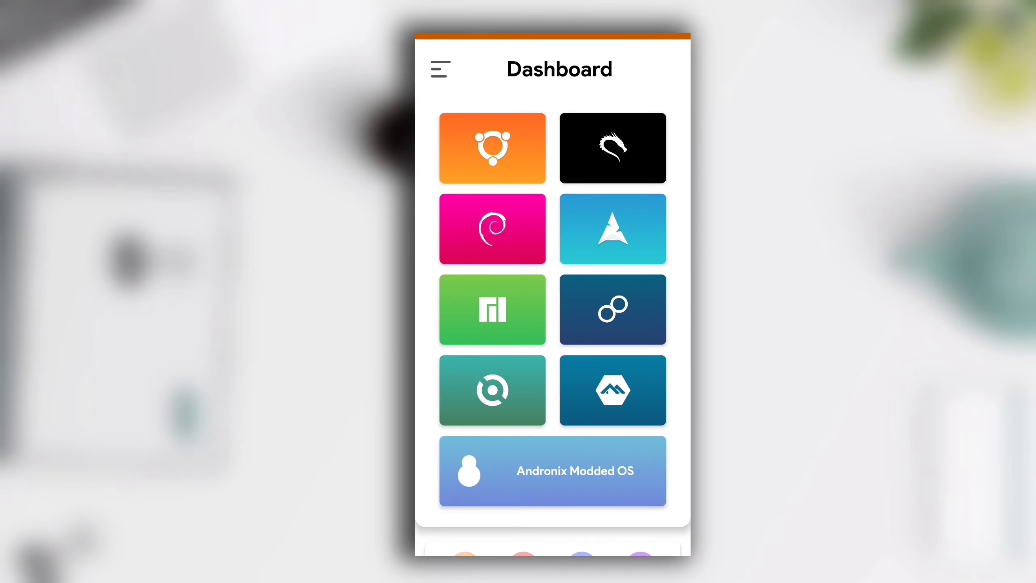
click(492, 228)
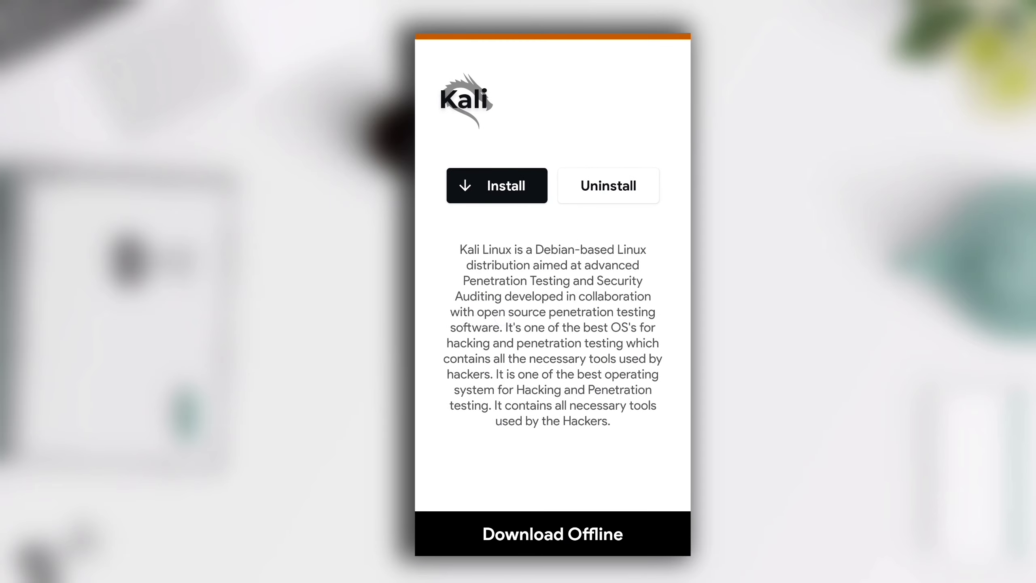
- From Kali's Install section, copy the XFCE install command and switch to Termux
click(497, 186)
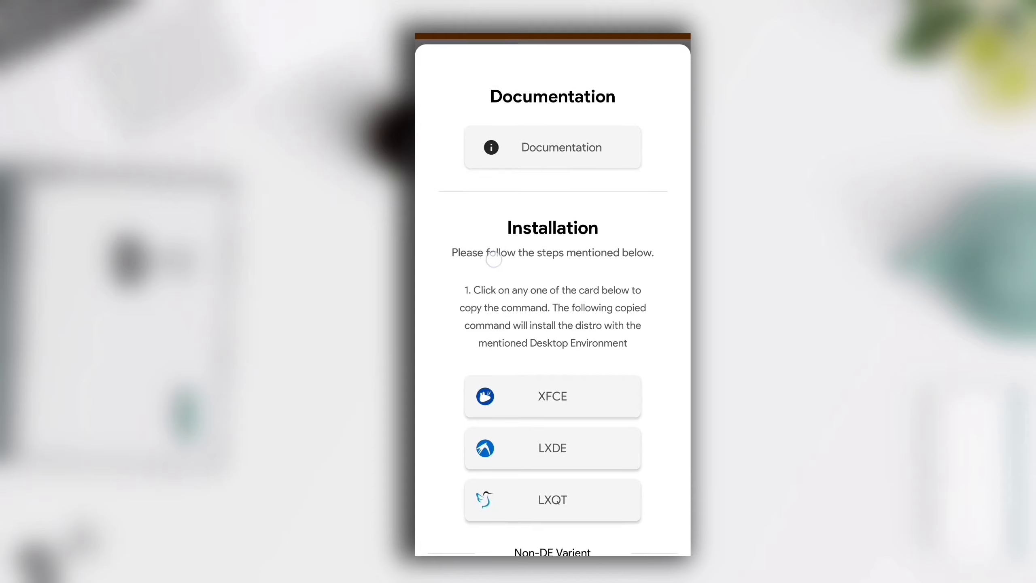
scroll(down, 3)
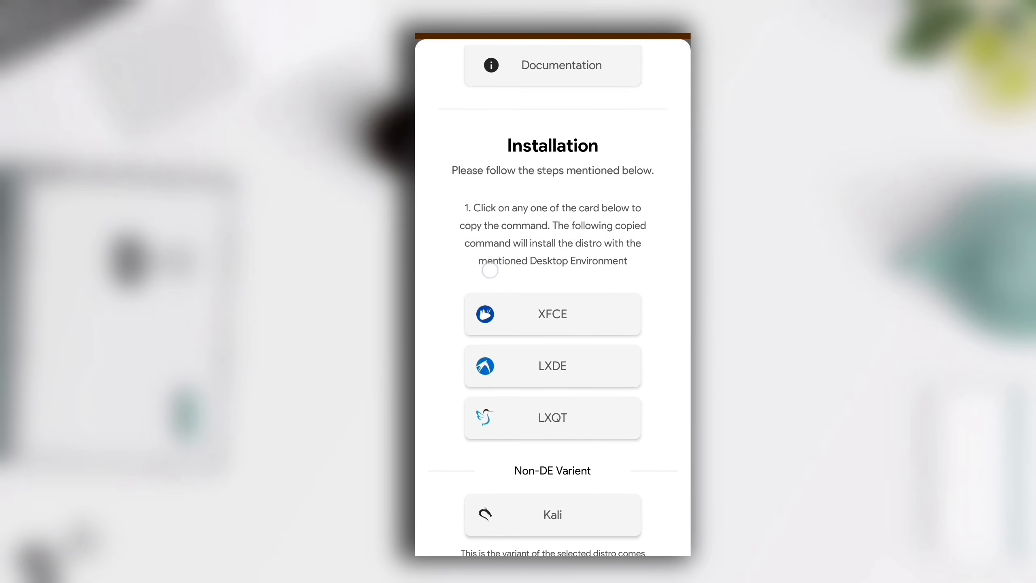
click(552, 314)
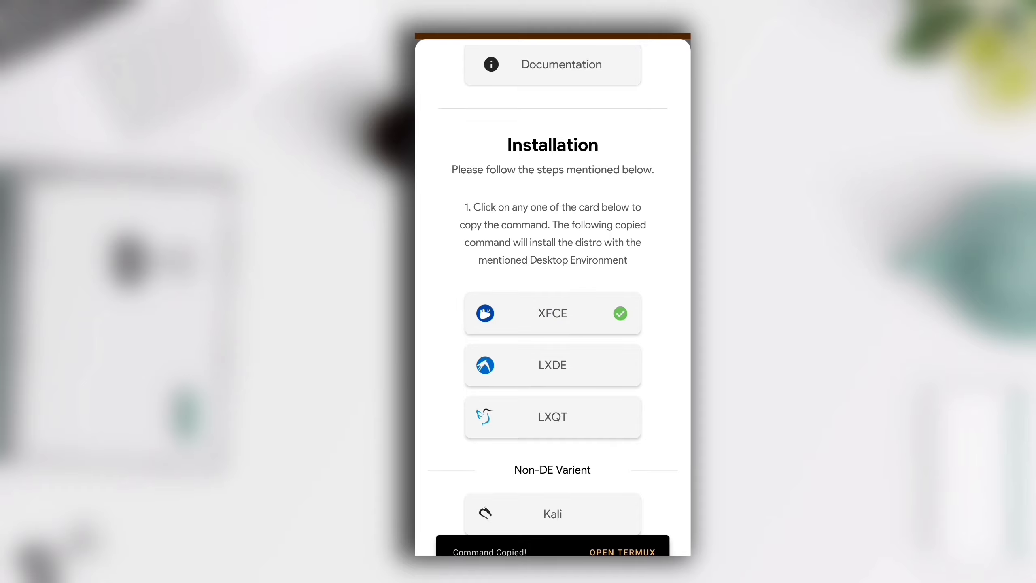
click(622, 551)
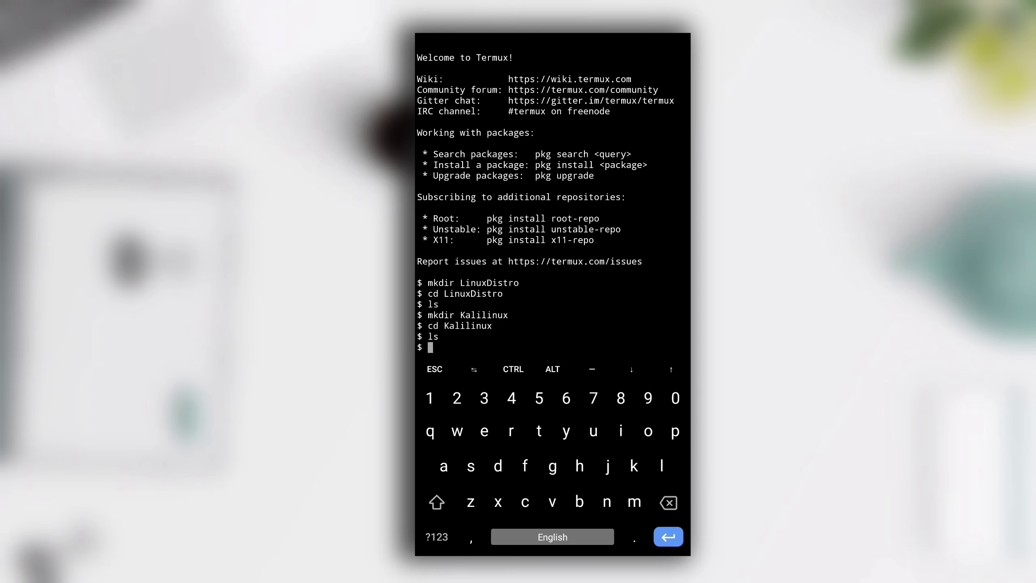
- Paste the copied Kali XFCE install command at the prompt inside LinuxDistro/Kalilinux
click(675, 432)
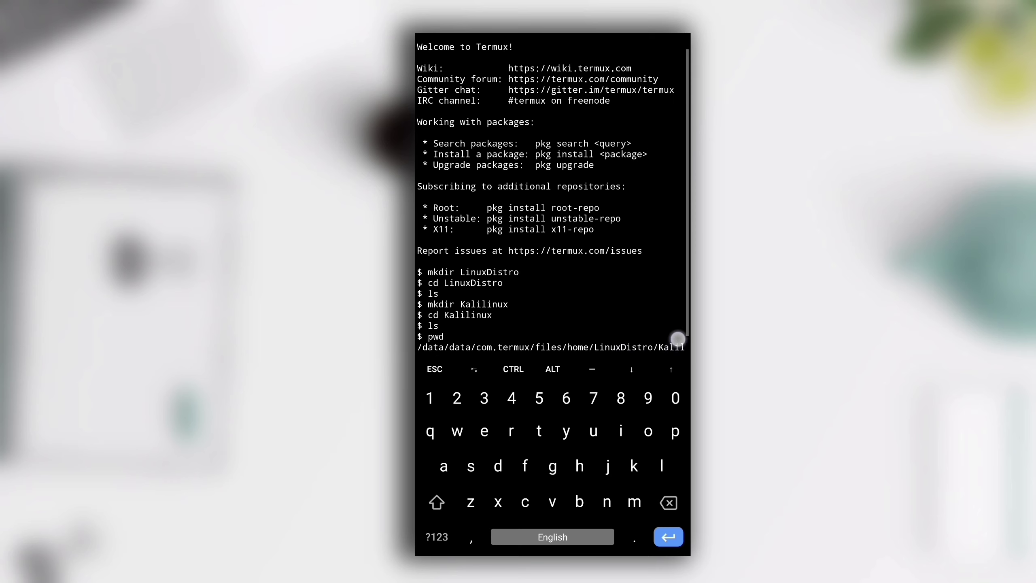
key(Return)
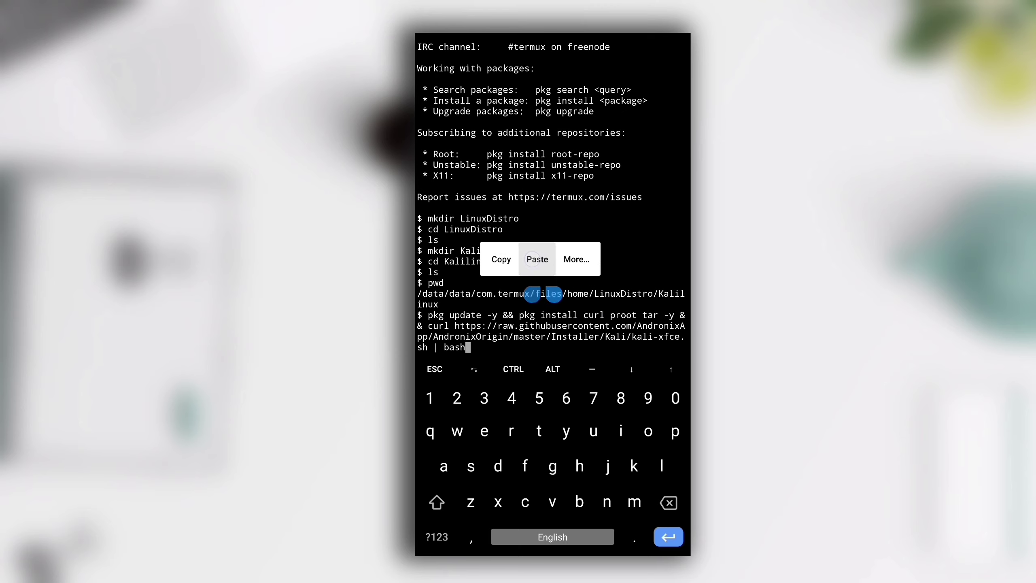
- Run the pasted Kali install command and let the package lists update
key(Enter)
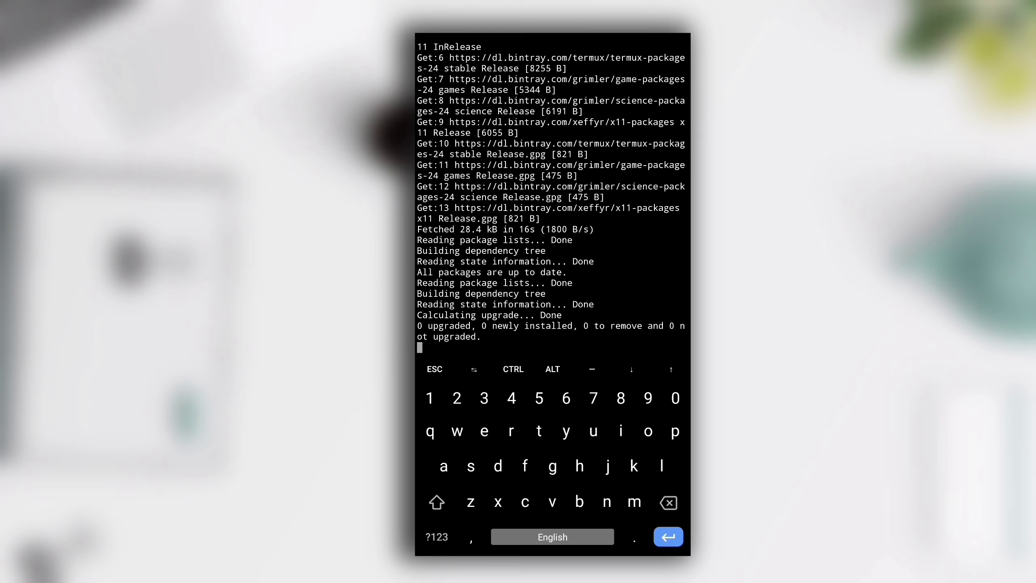
key(Enter)
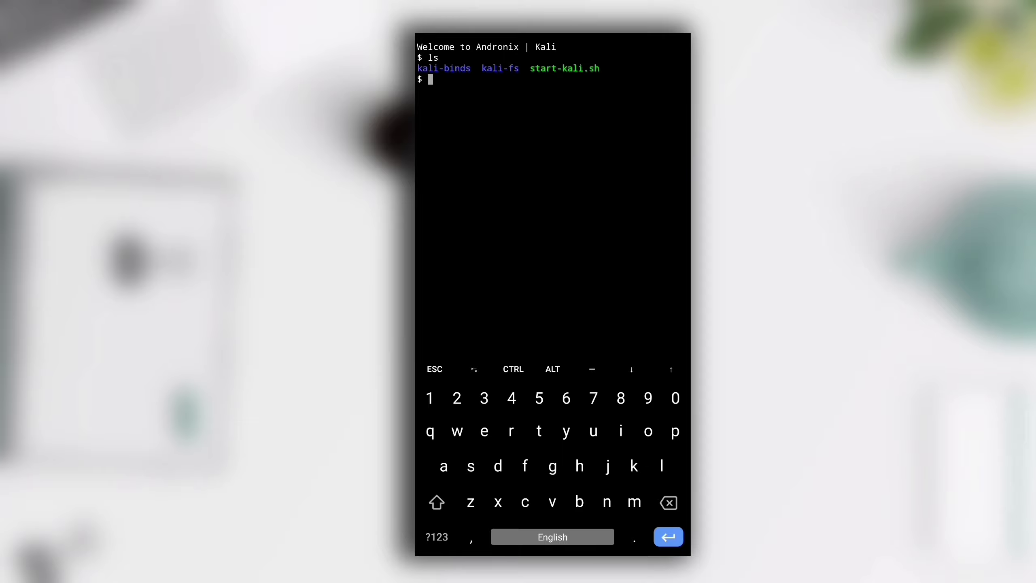
- Launch Kali with ./start-kali.sh to reach a root shell
click(675, 430)
text(pwd)
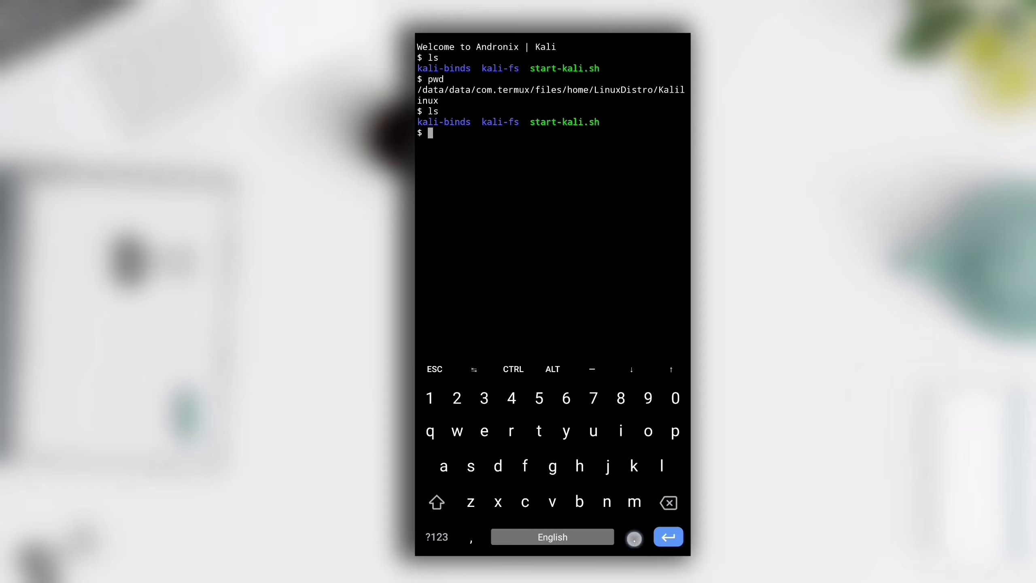
text(./start)
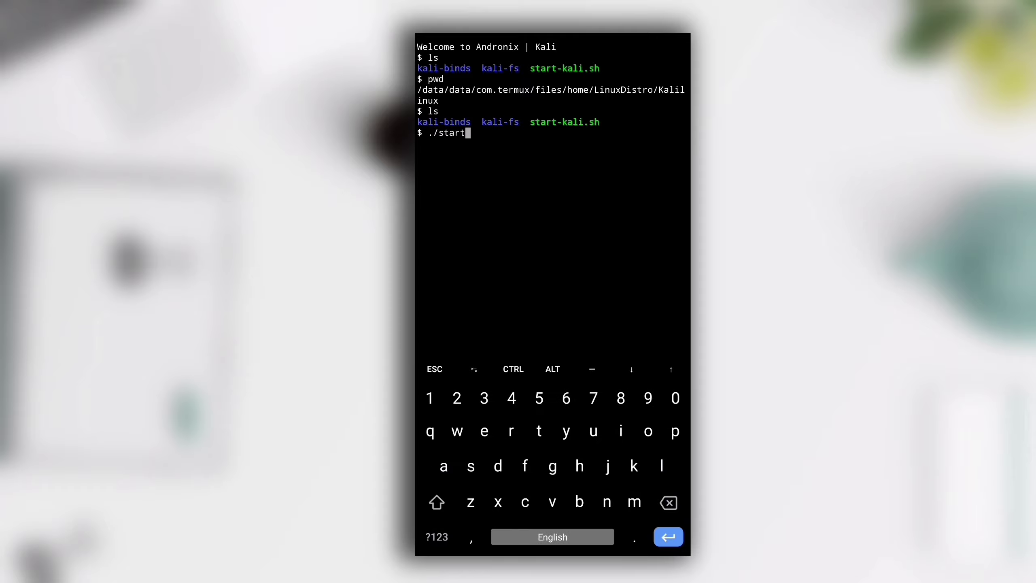
key(Enter)
text(v)
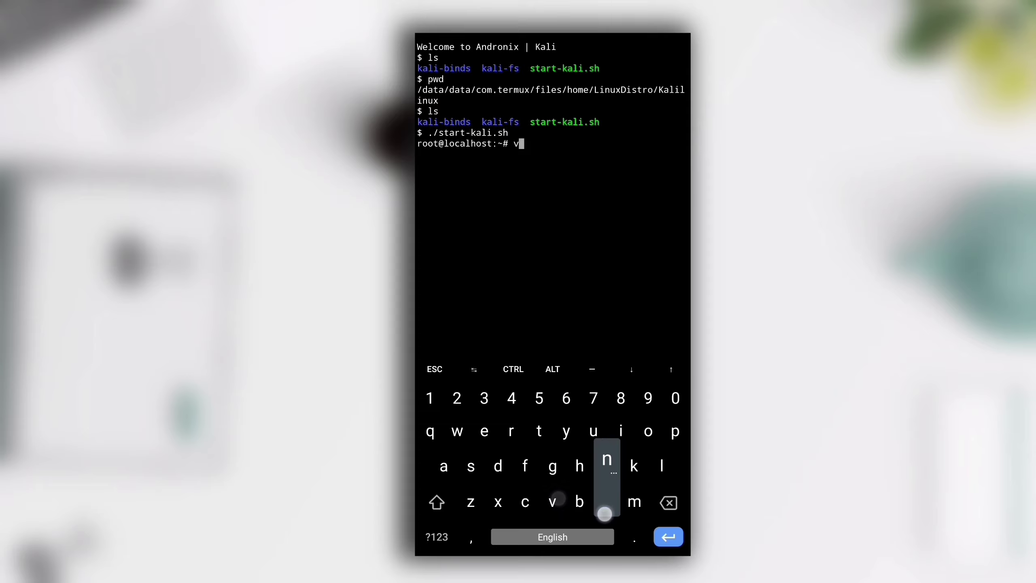
- Start vncserver, set its access password and answer n to the view-only password
text(ncvi)
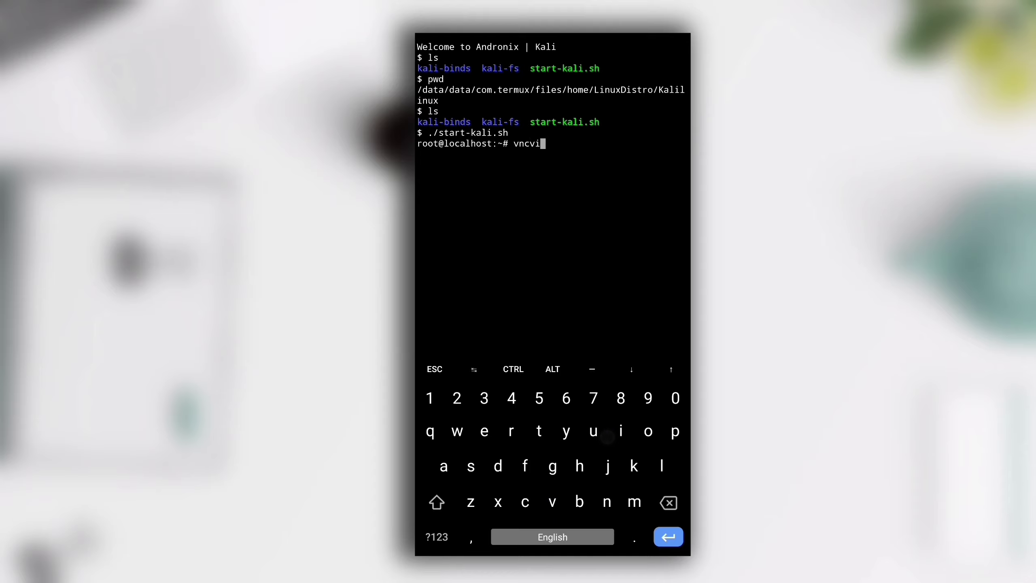
click(484, 432)
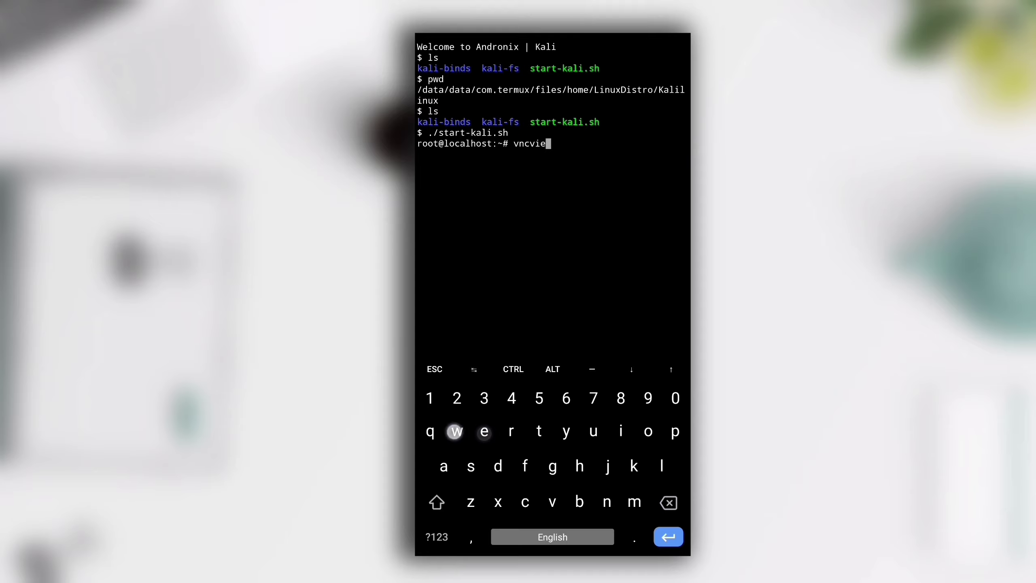
text(wer)
text(vncserver)
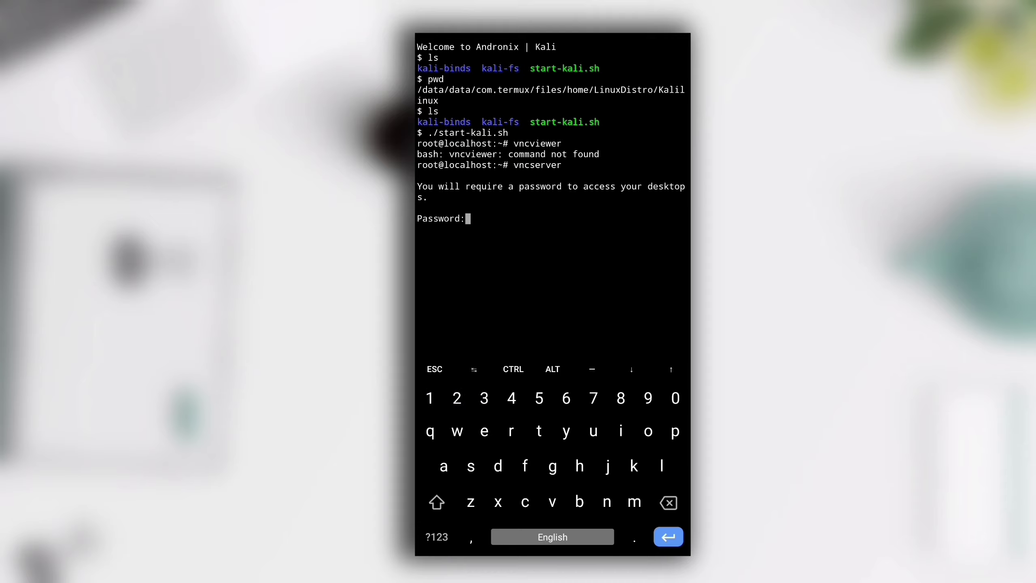
key(enter)
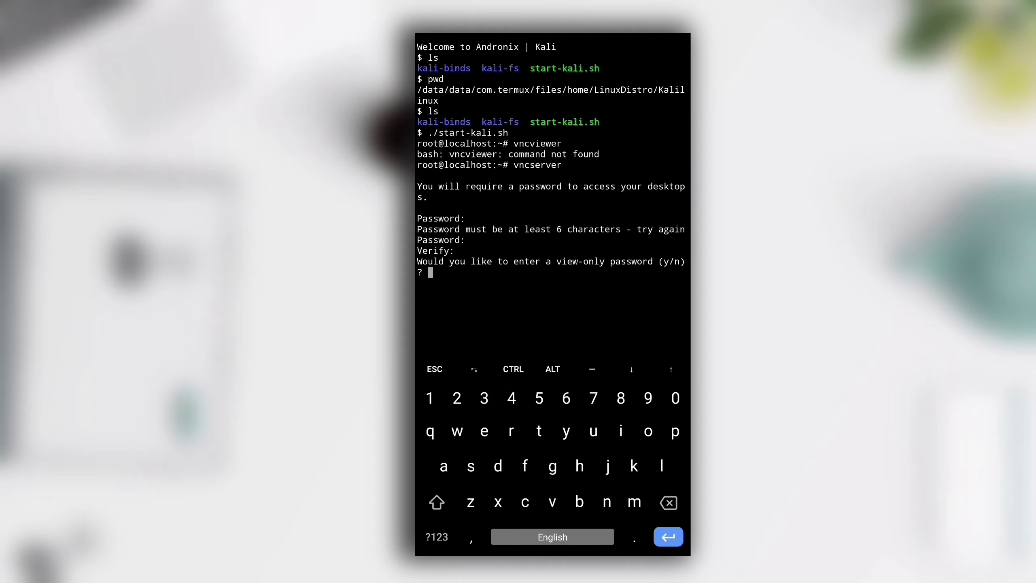
text(n)
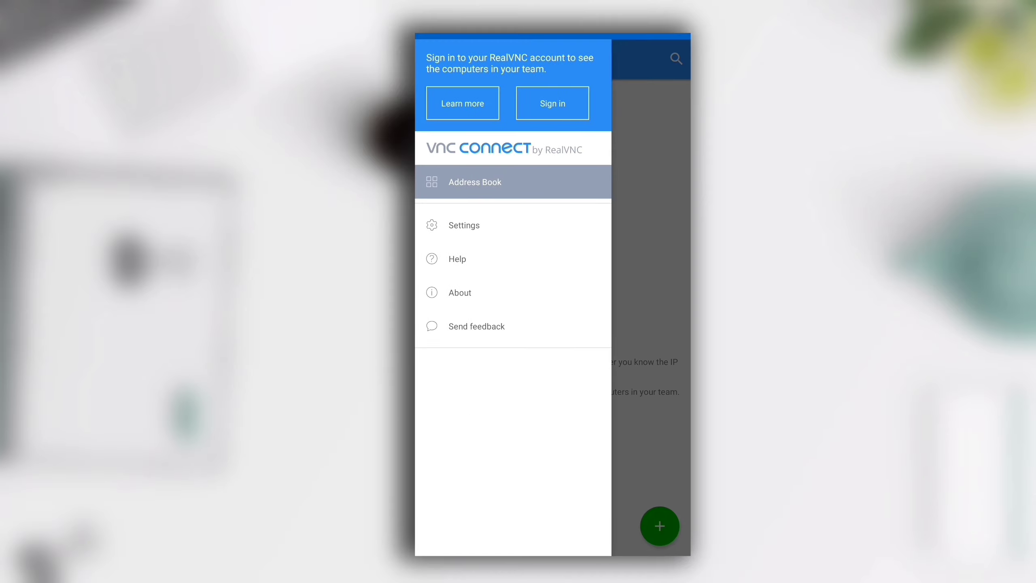
- Create a VNC connection named Kali with address localhost:1
click(658, 526)
text(local h)
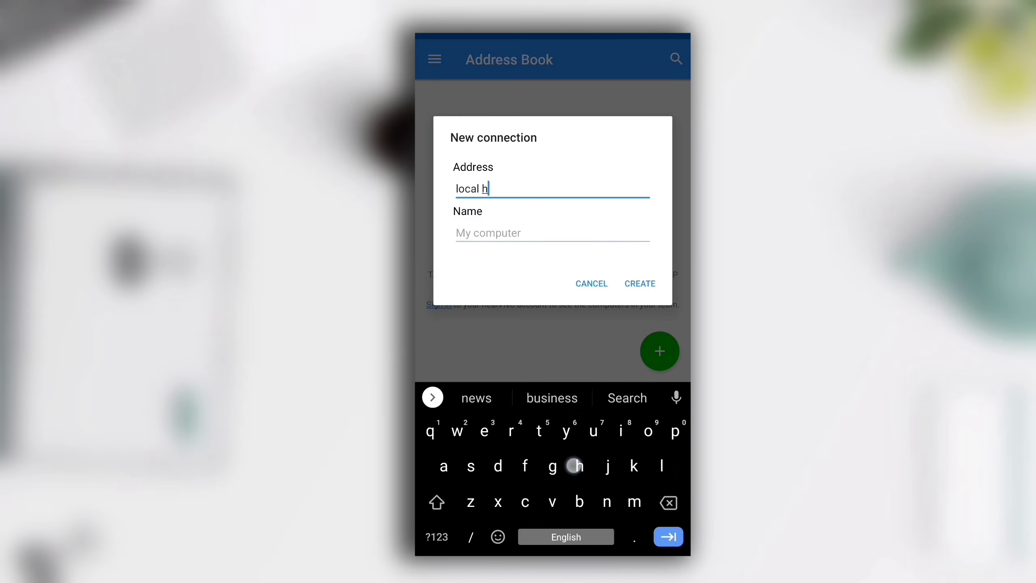
text(ost:1)
click(551, 233)
text(K)
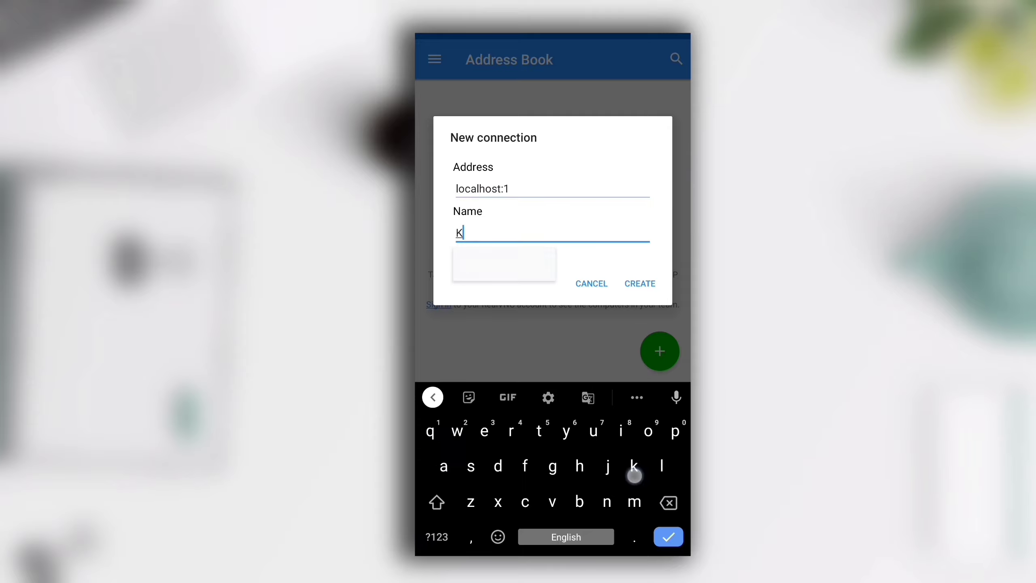
text(ali)
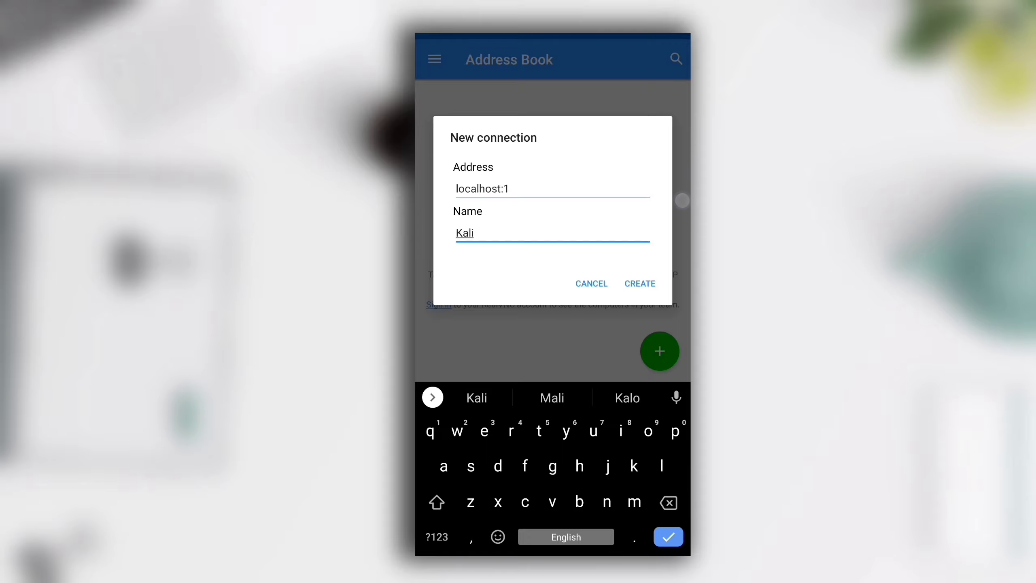
click(640, 283)
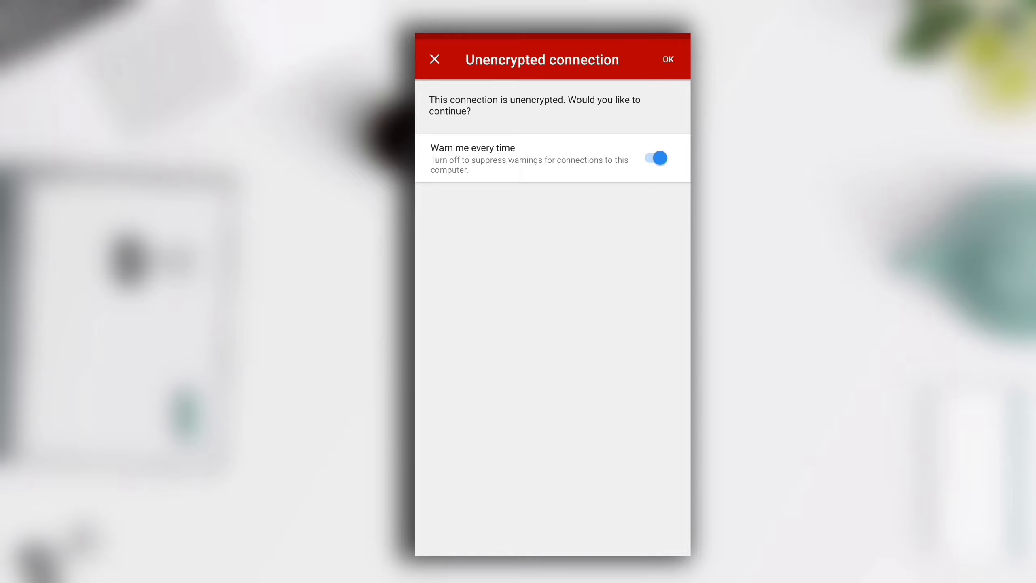
- Accept the unencrypted-connection warning and submit the VNC server password
click(667, 58)
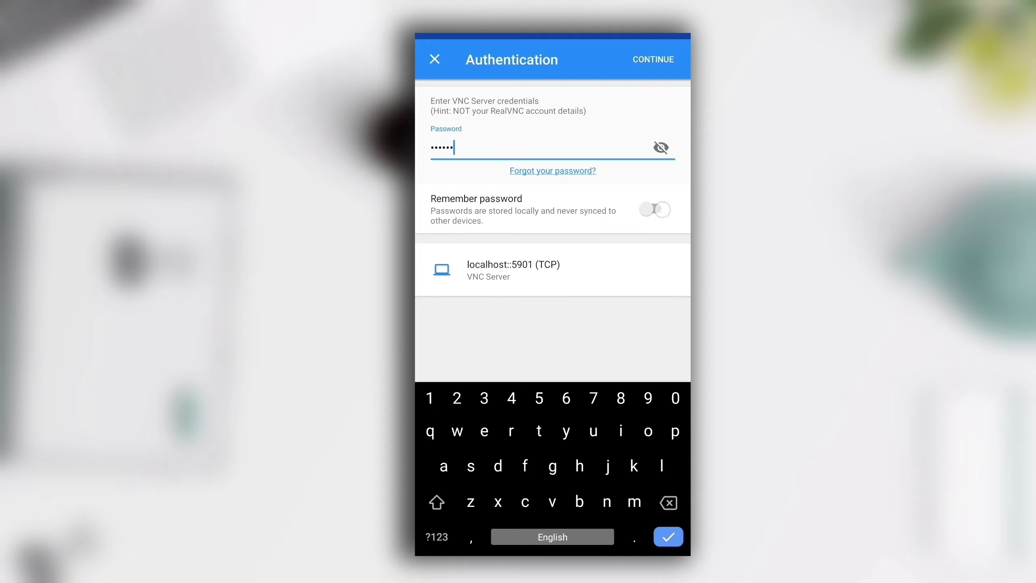
click(653, 59)
text(apt-ge)
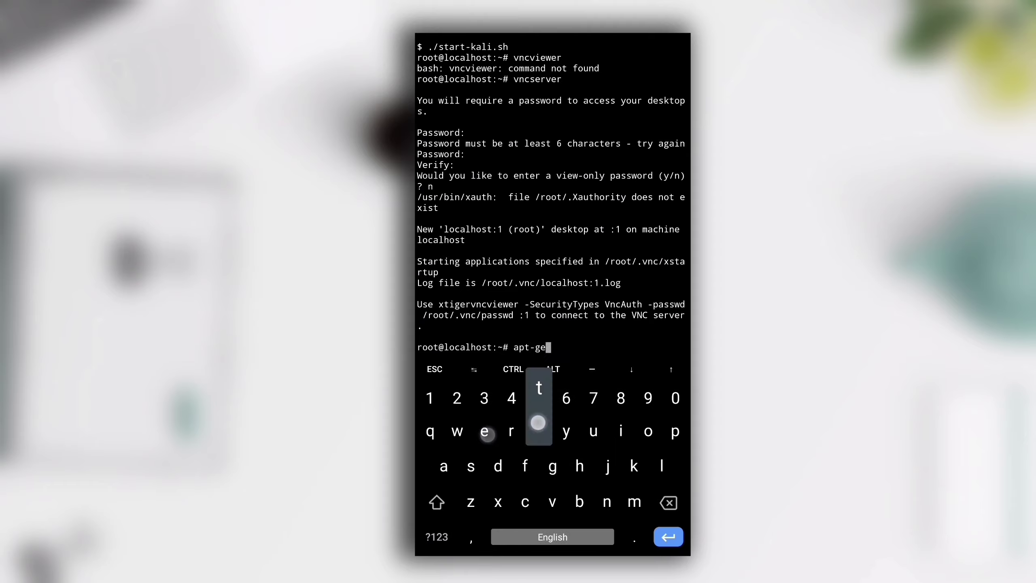
- Enter apt-get install dbus-x11 in the Kali shell
text(t install dbus)
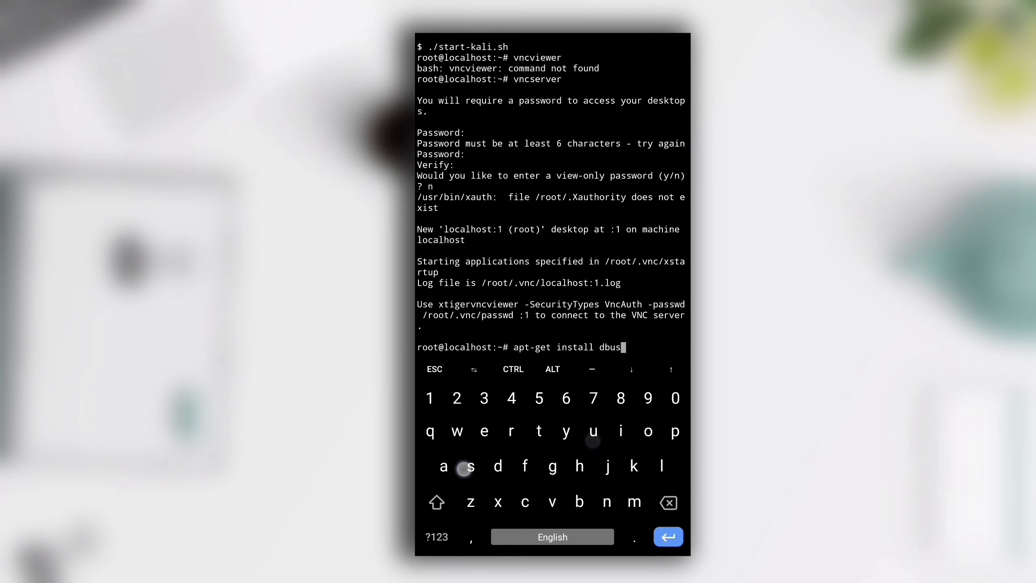
text(-x11)
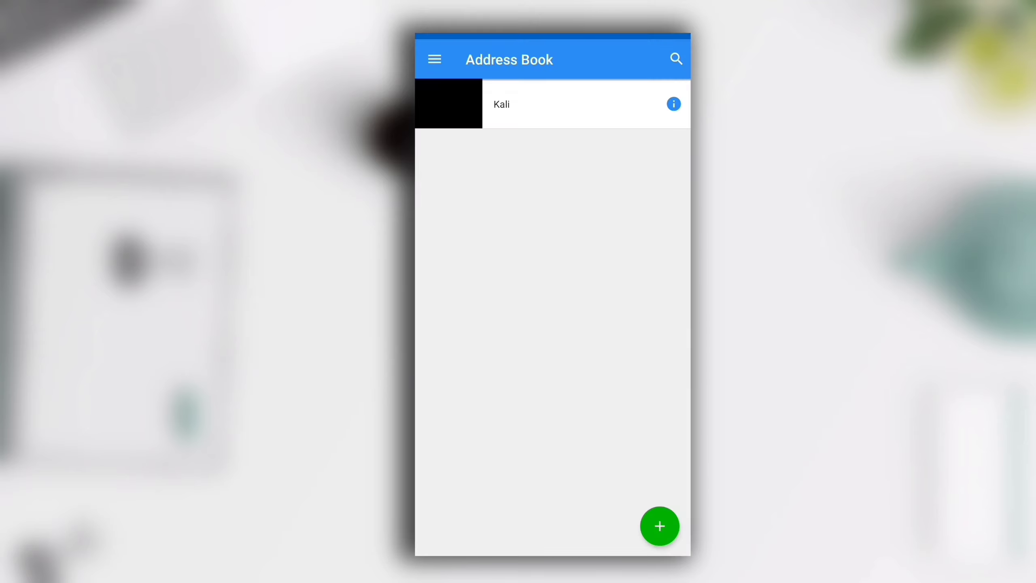
- Connect to the saved Kali entry in VNC Viewer's Address Book
click(673, 103)
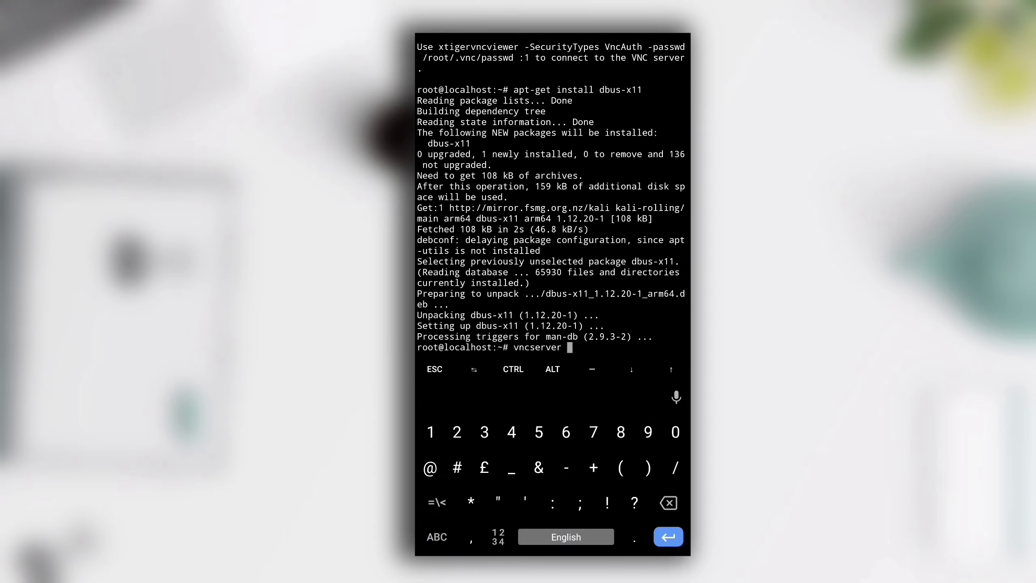
- Kill the old VNC server on :1 and run vncserver start for a fresh session
text(-kill :1)
text(vncserver s)
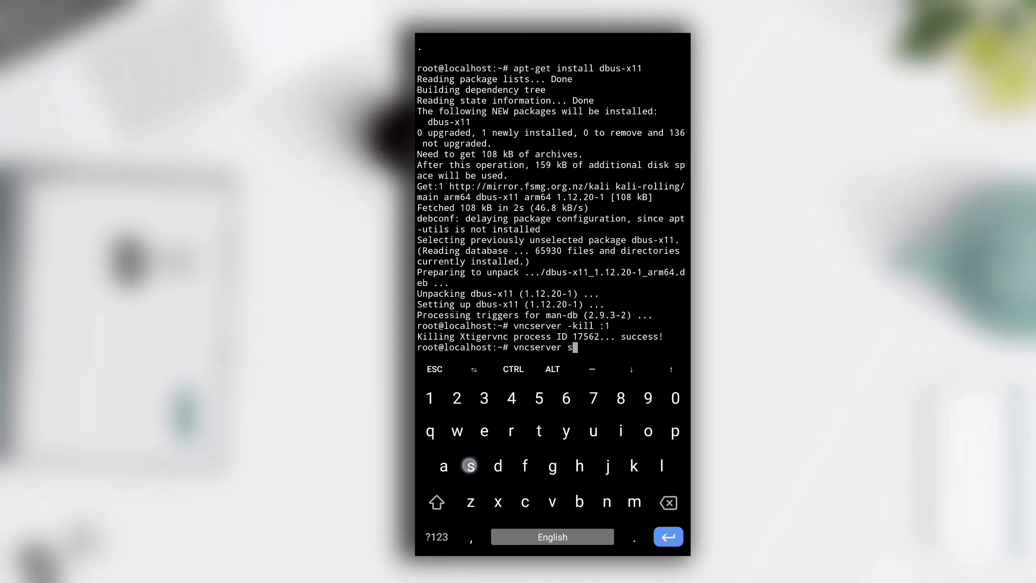
text(tart)
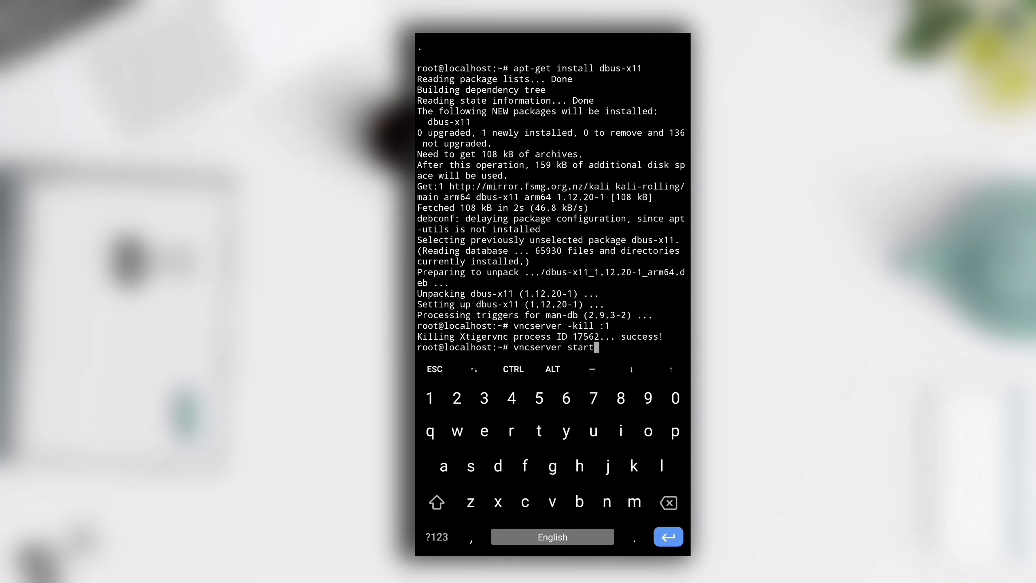
key(Return)
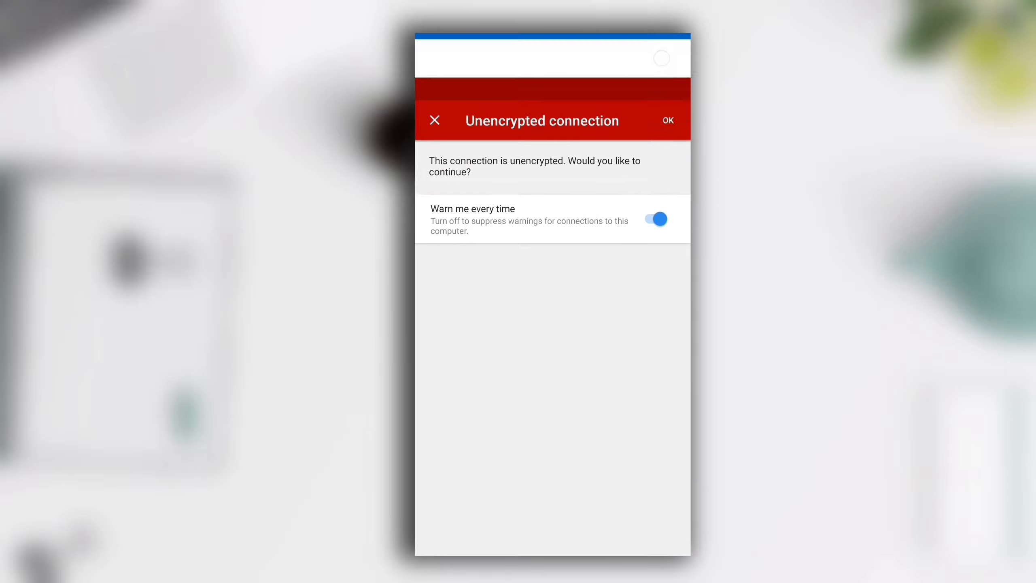
- Accept the unencrypted-connection warning and dismiss the toolbar tip to reach the Kali desktop
click(669, 120)
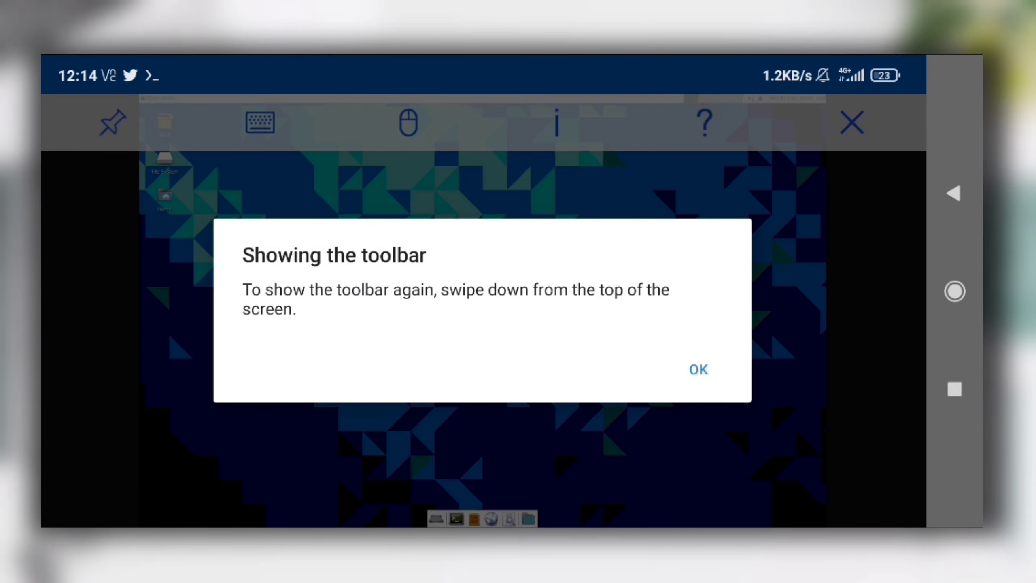
click(699, 368)
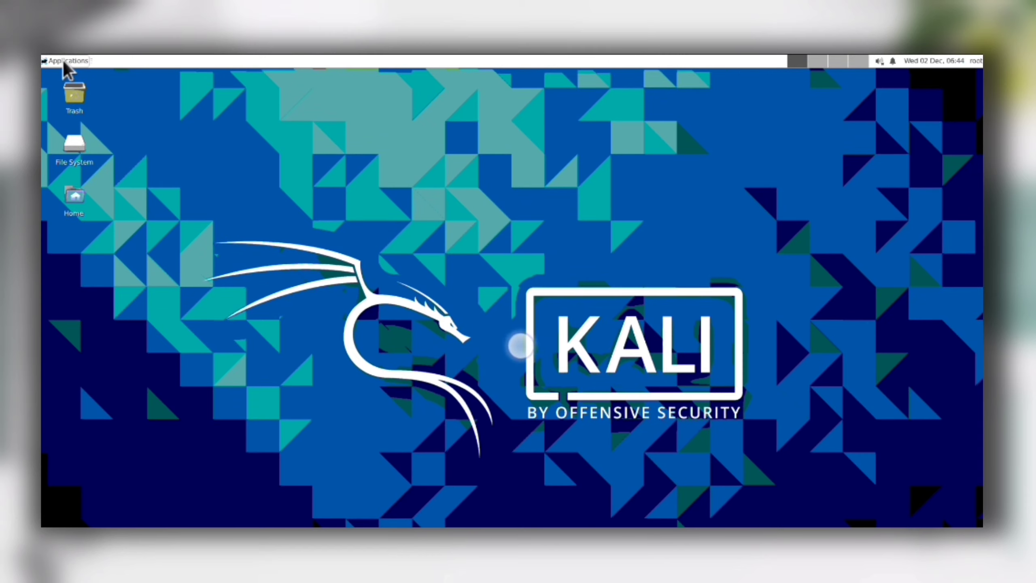
- Run ls in a Kali terminal moved up the desktop, then launch Firefox from the panel
click(64, 60)
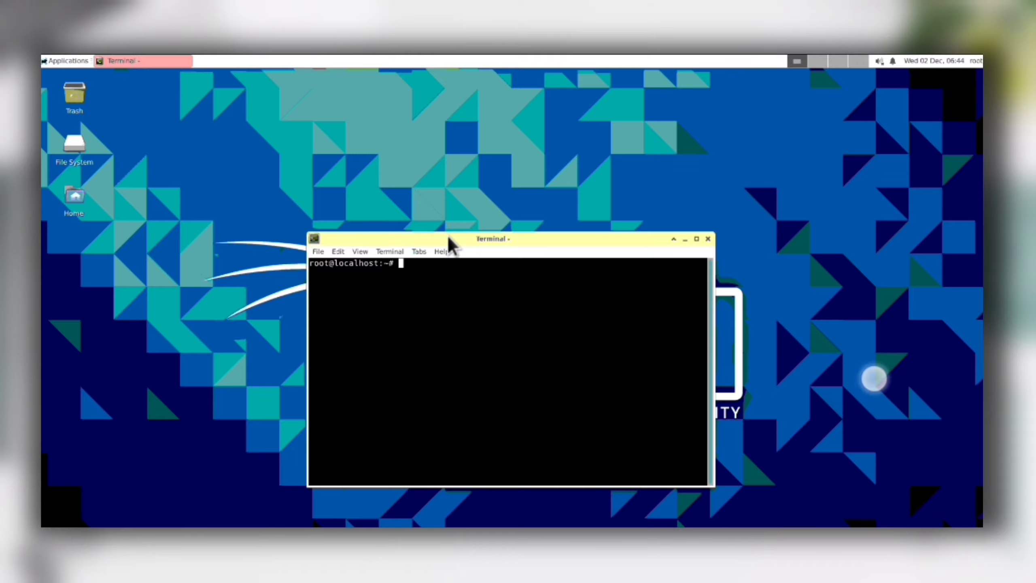
drag(492, 238, 503, 135)
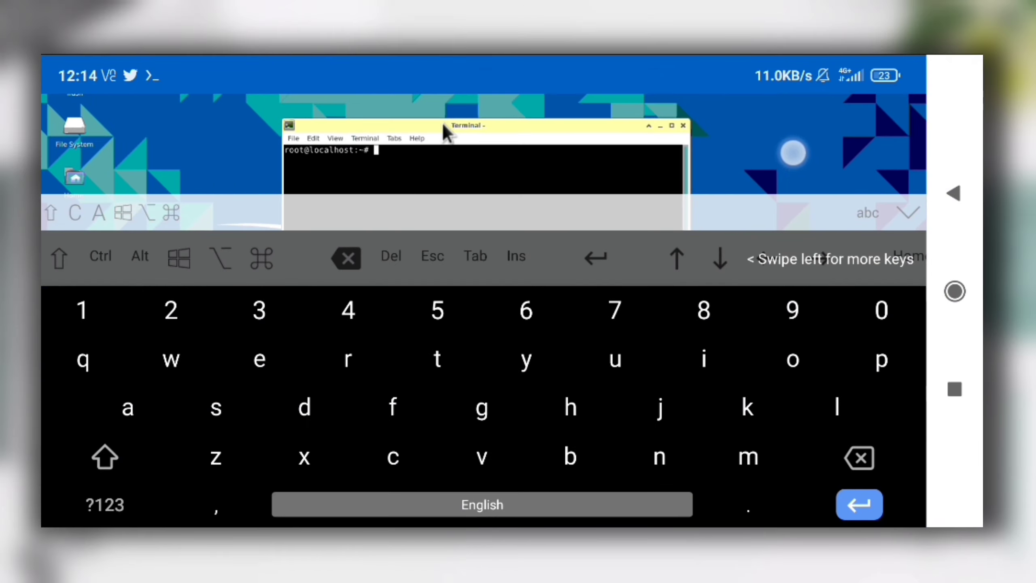
text(lw)
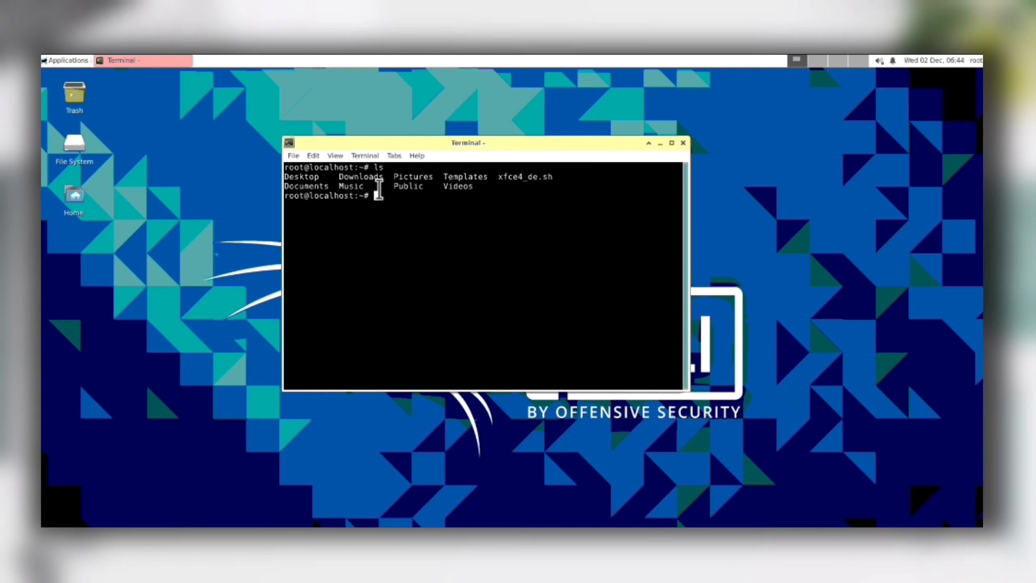
click(65, 60)
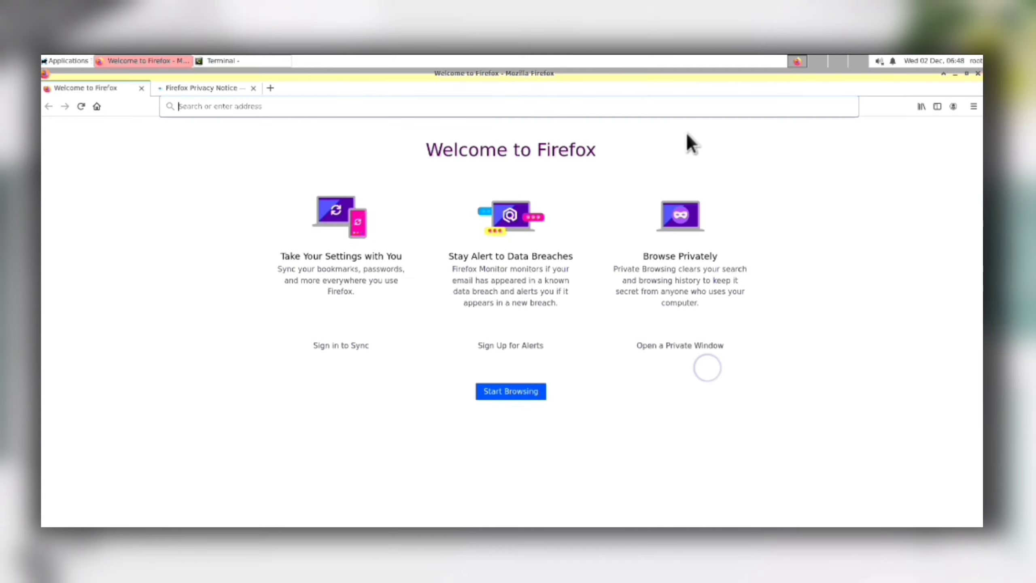
mouse_move(967, 84)
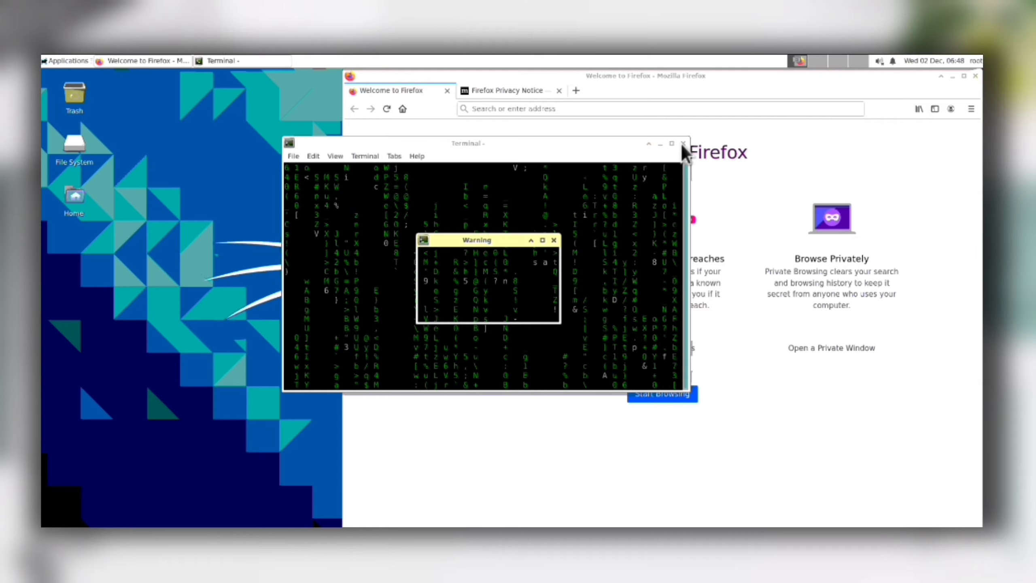
- Close the terminal running the animation, confirming the kill, and maximize Firefox
click(683, 143)
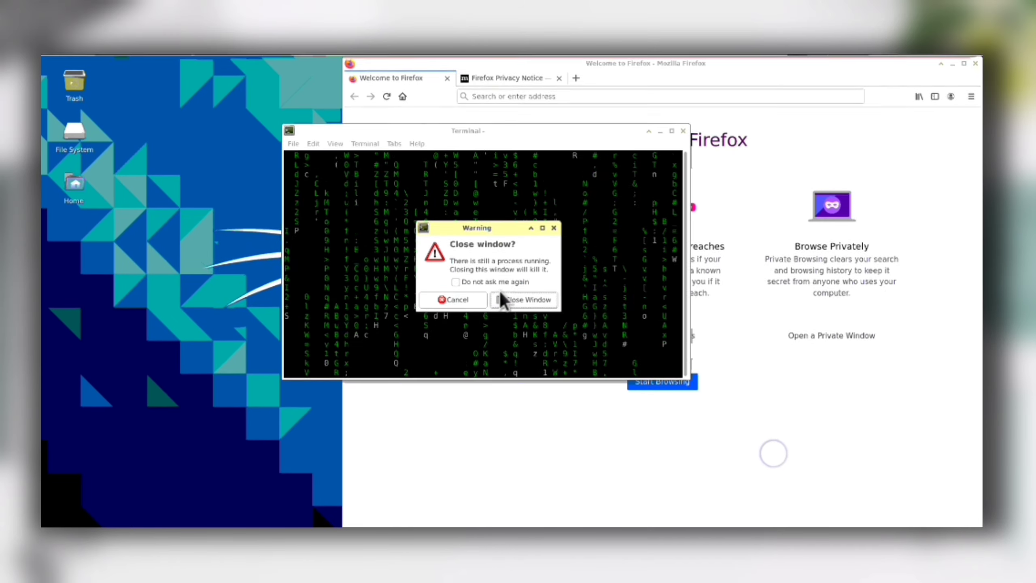
click(523, 299)
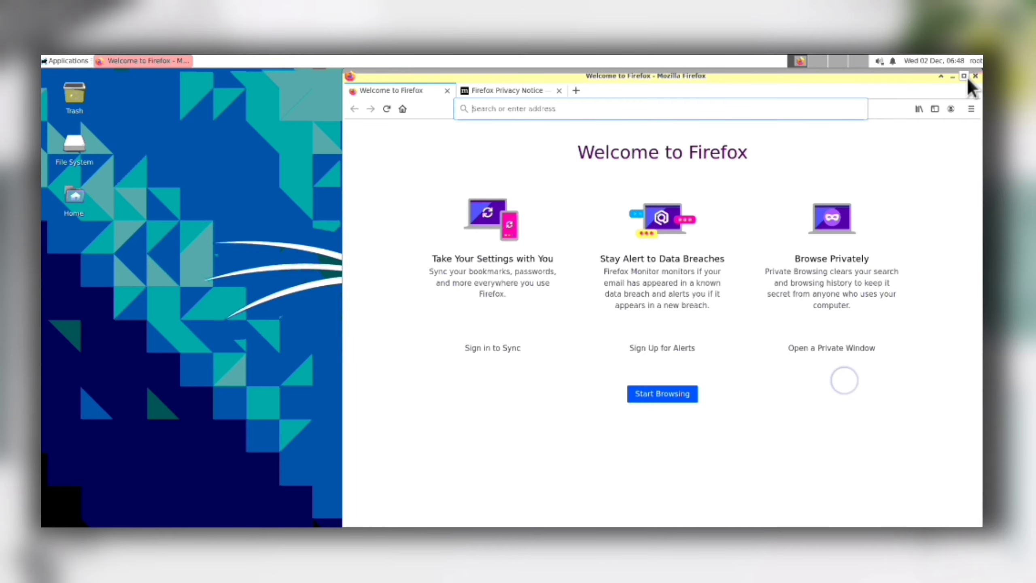
click(964, 77)
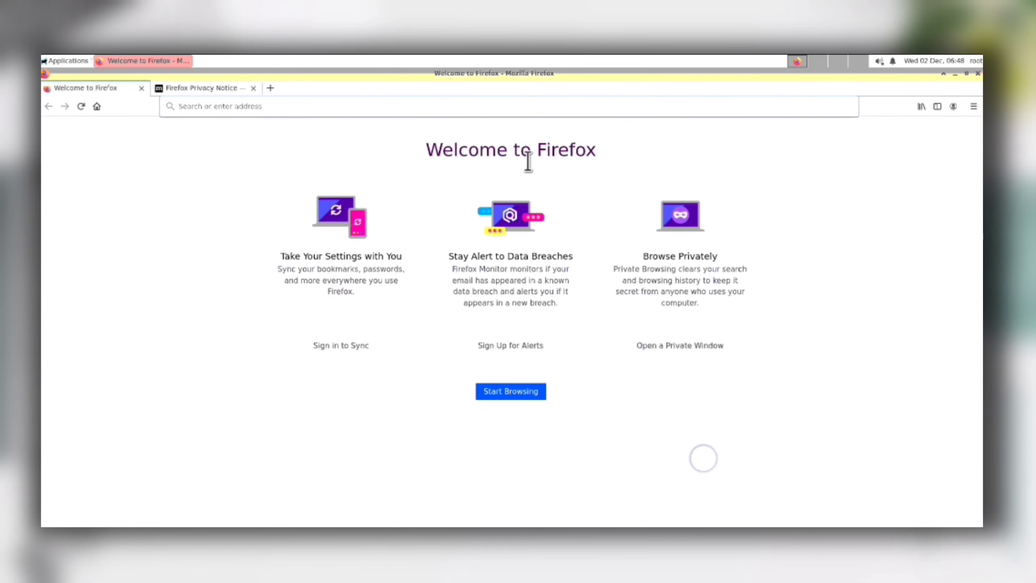